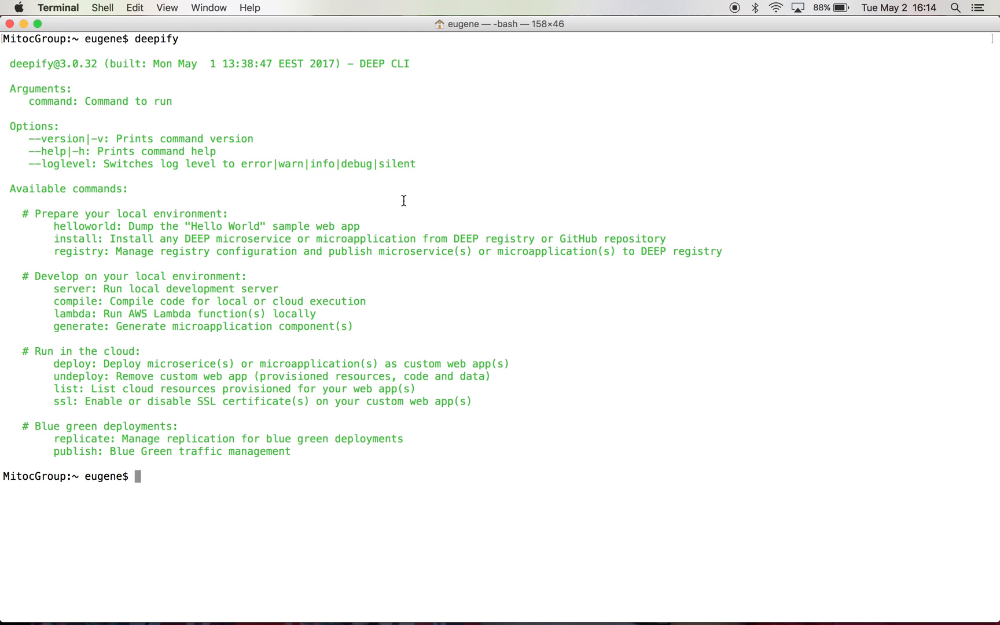
Add 'Blue Record #1' to the blue todo list and type 'Green Record #1' for the green app
{"action": "key", "text": "Cmd+Tab"}
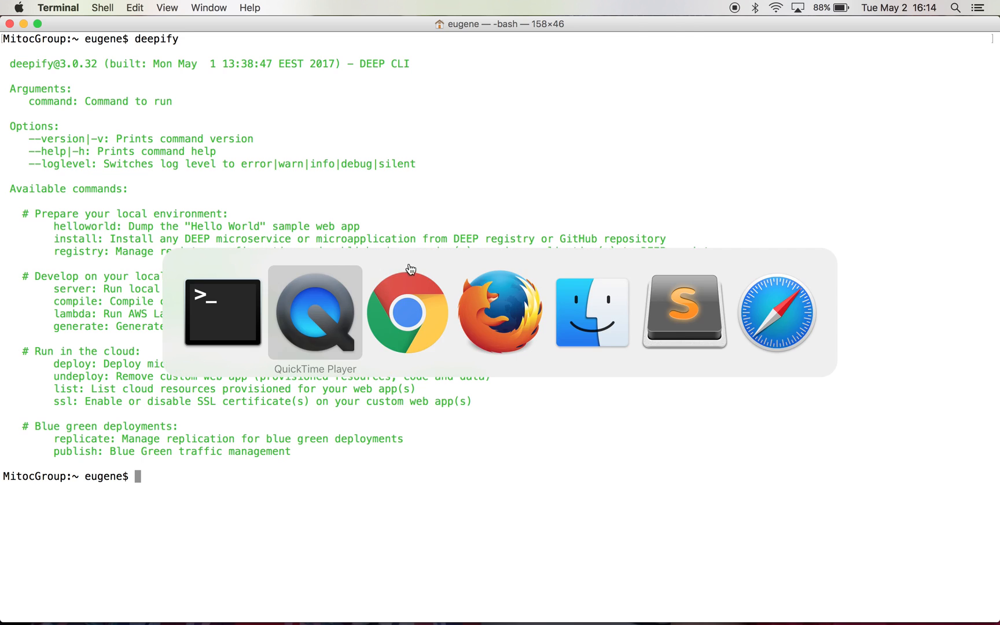
{"action": "left_click", "coordinate": [405, 313]}
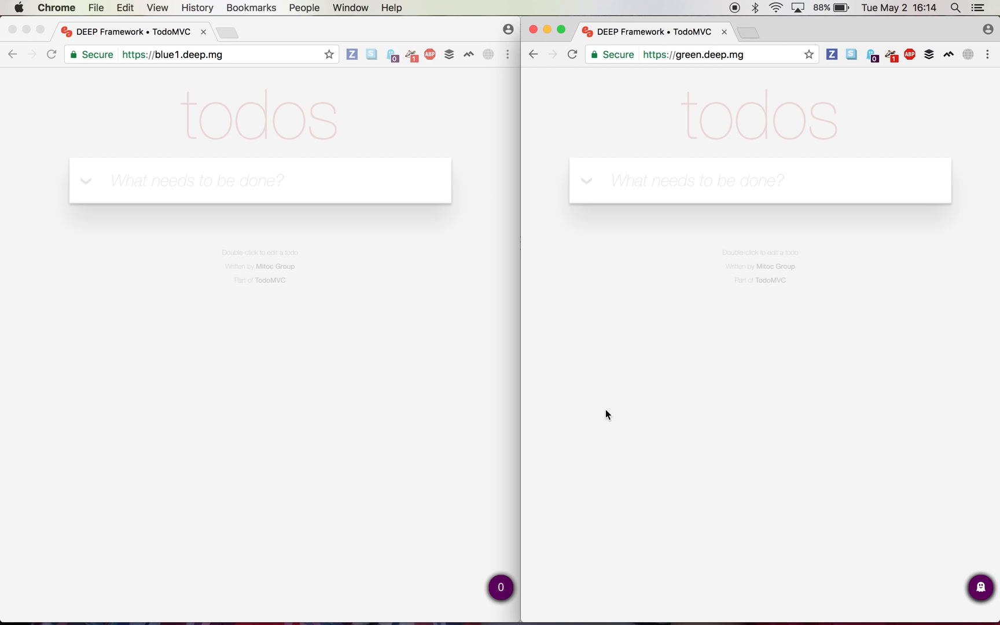
{"action": "left_click", "coordinate": [251, 181]}
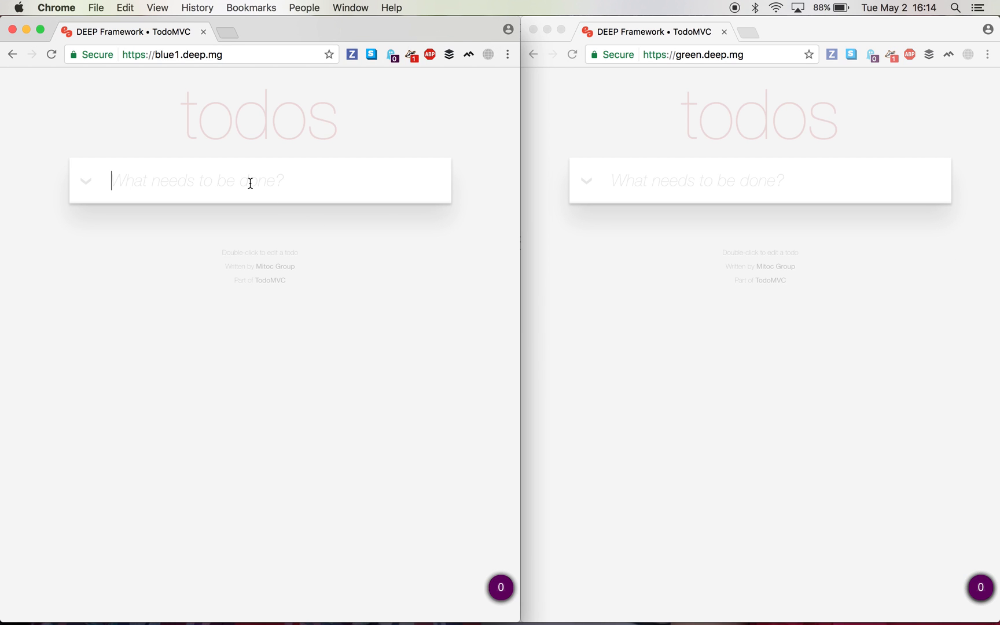
{"action": "type", "text": "Blue R"}
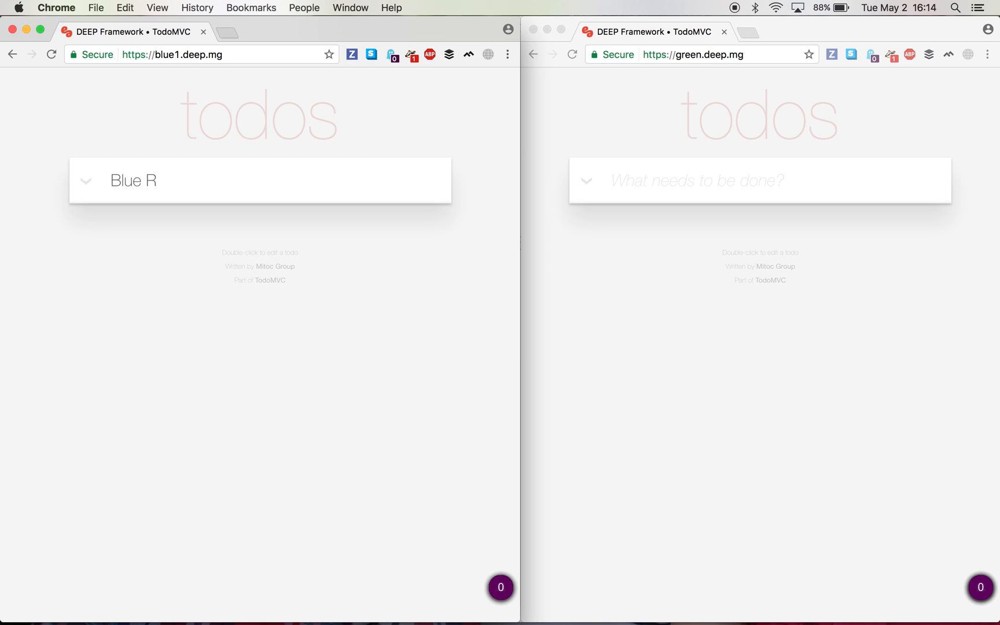
{"action": "key", "text": "Enter"}
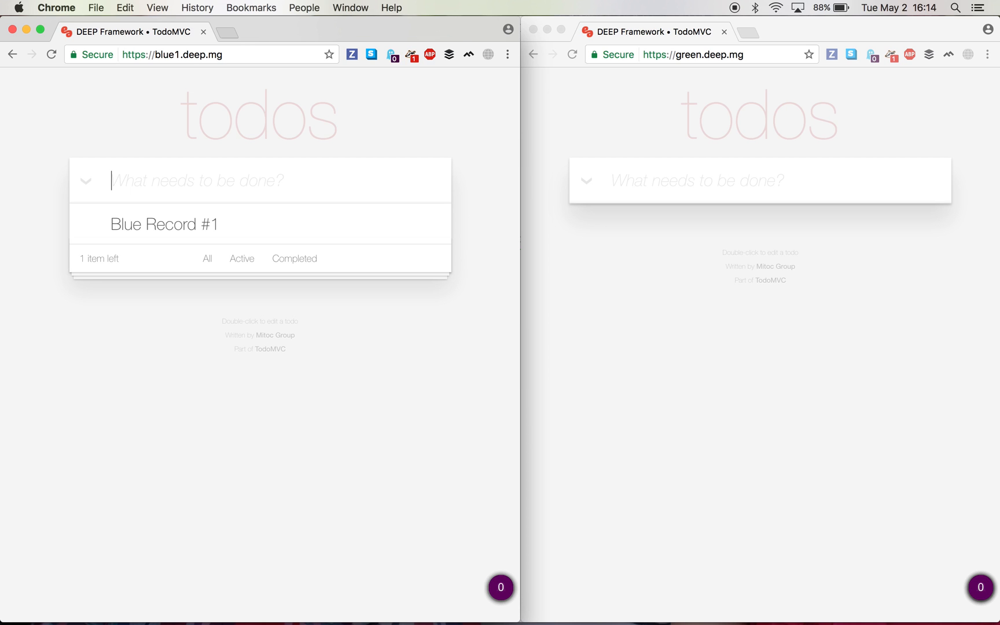
{"action": "type", "text": "G"}
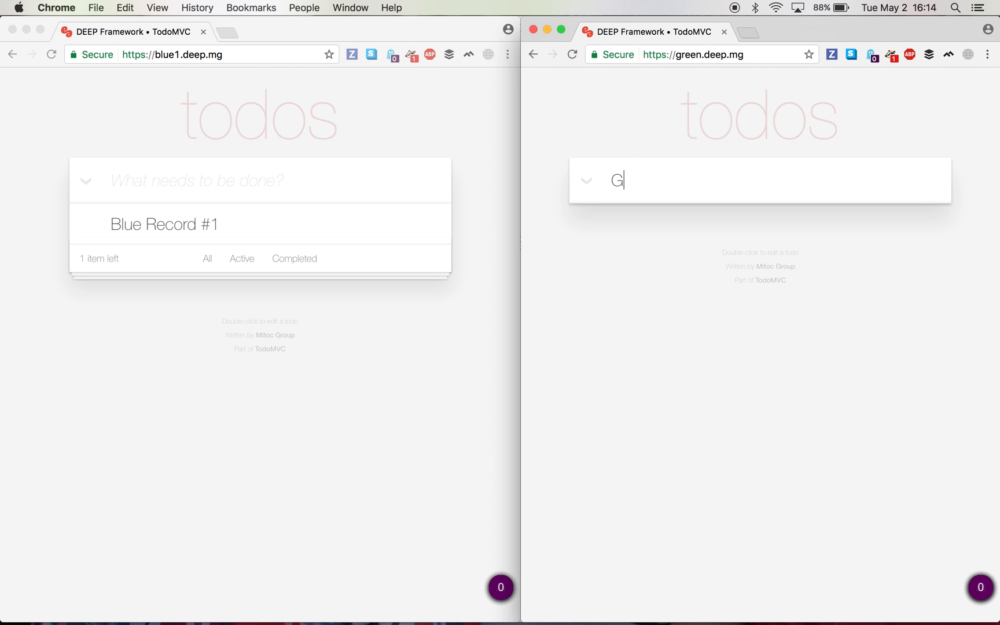
{"action": "type", "text": "reen Record #1"}
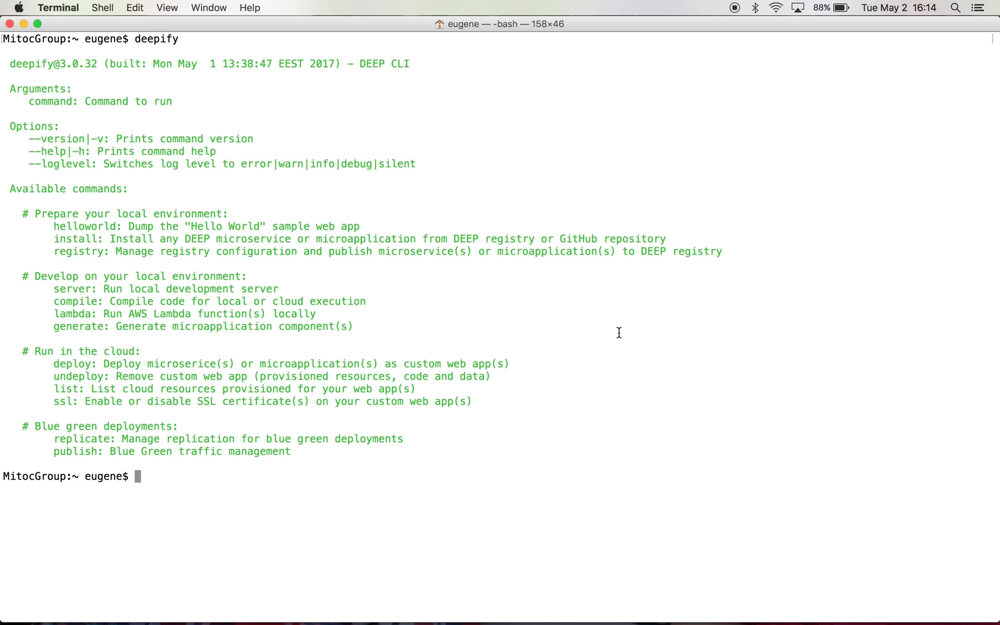
Run deepify replicate prepare with blue 1558a2a9 and green 9d71cad5
{"action": "type", "text": "deepify replicate prepare --blue 1558a2a9 --green 9d71cad5"}
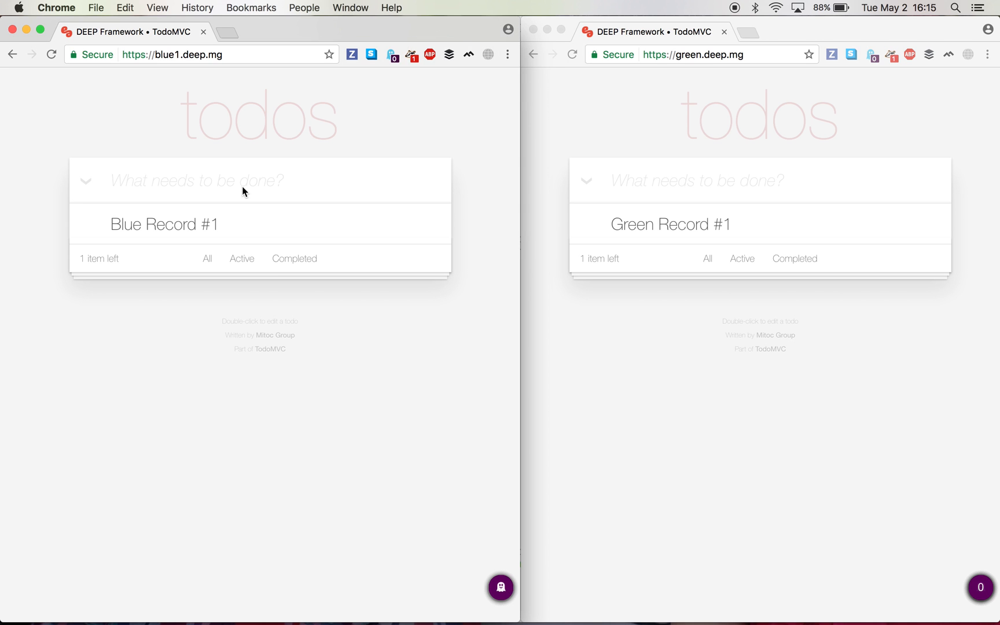
Enter 'Blue Record #2' in the blue list and 'Green Record #2' in the green list
{"action": "type", "text": "Blue"}
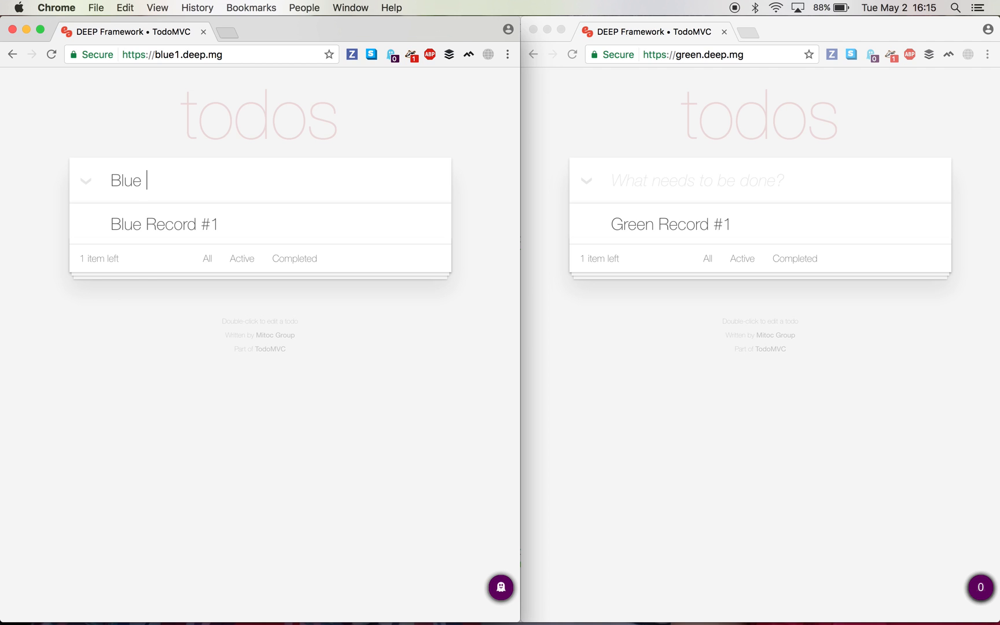
{"action": "type", "text": "Record"}
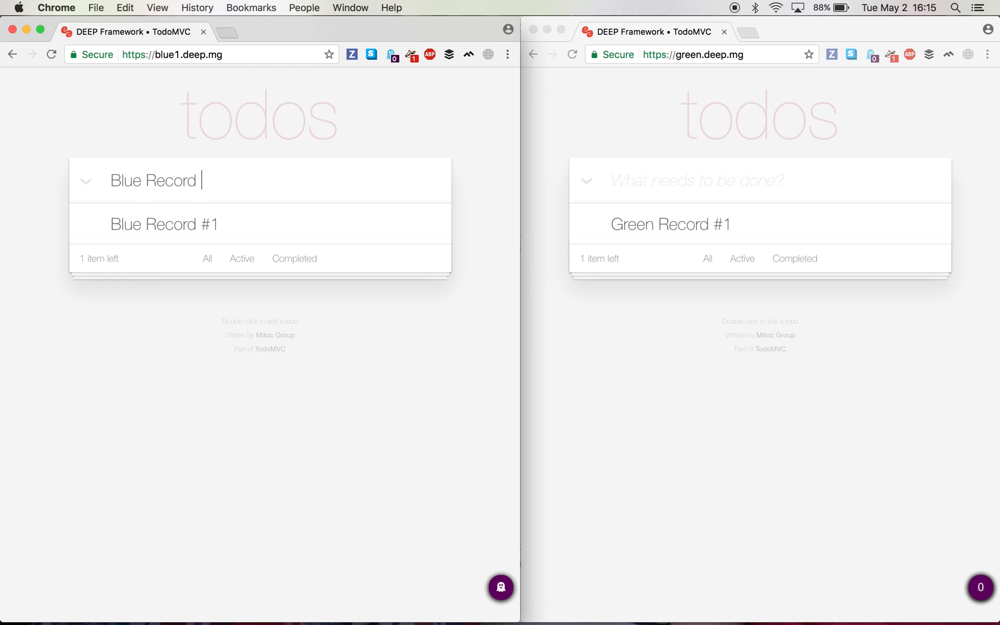
{"action": "key", "text": "Enter"}
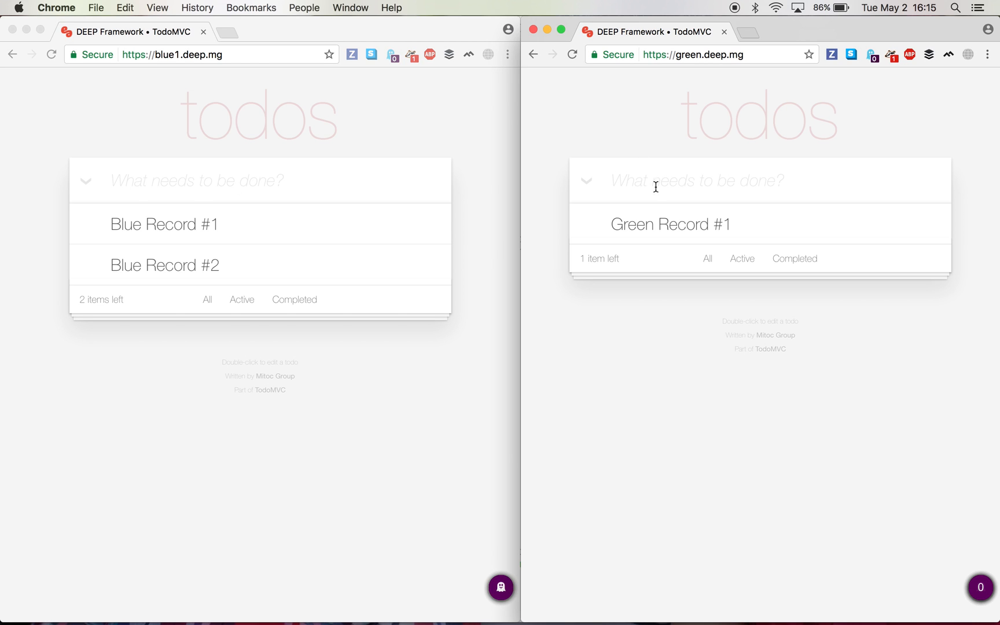
{"action": "type", "text": "Green Re"}
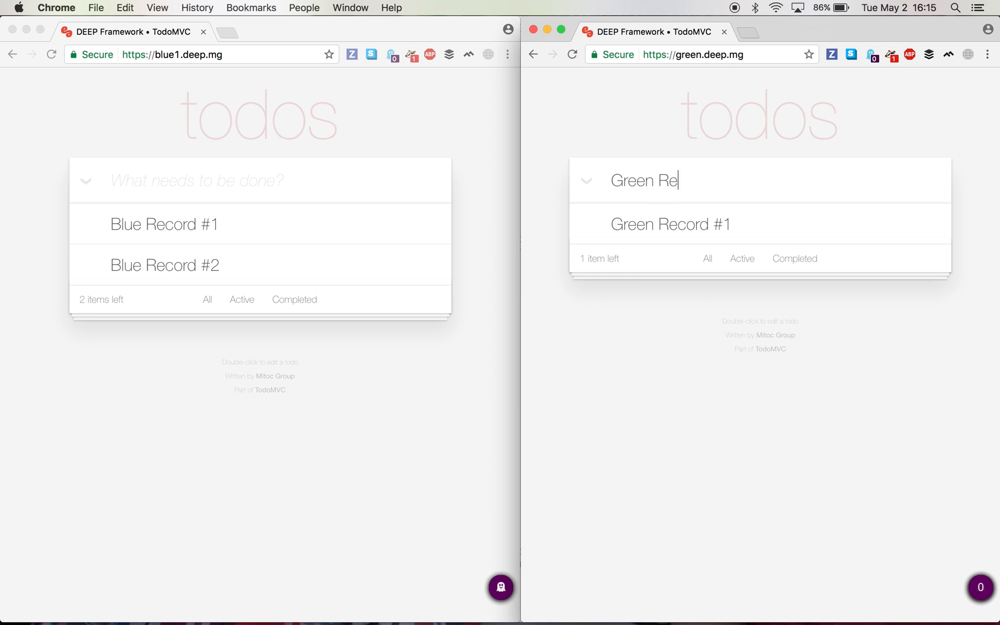
{"action": "key", "text": "Enter"}
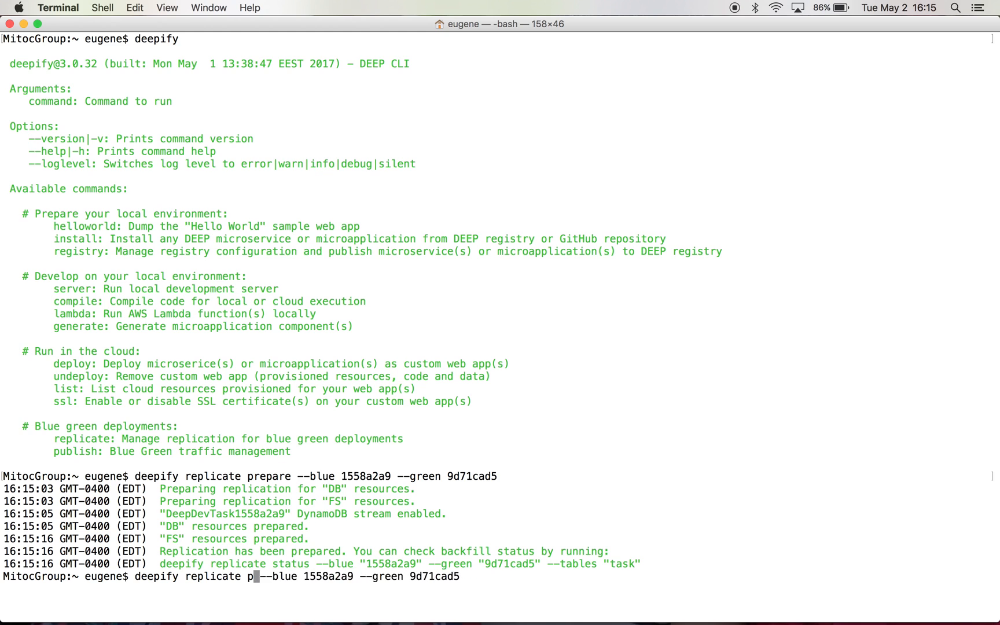
Change the replicate command from 'prepare' to 'start' and run it
{"action": "type", "text": "ta"}
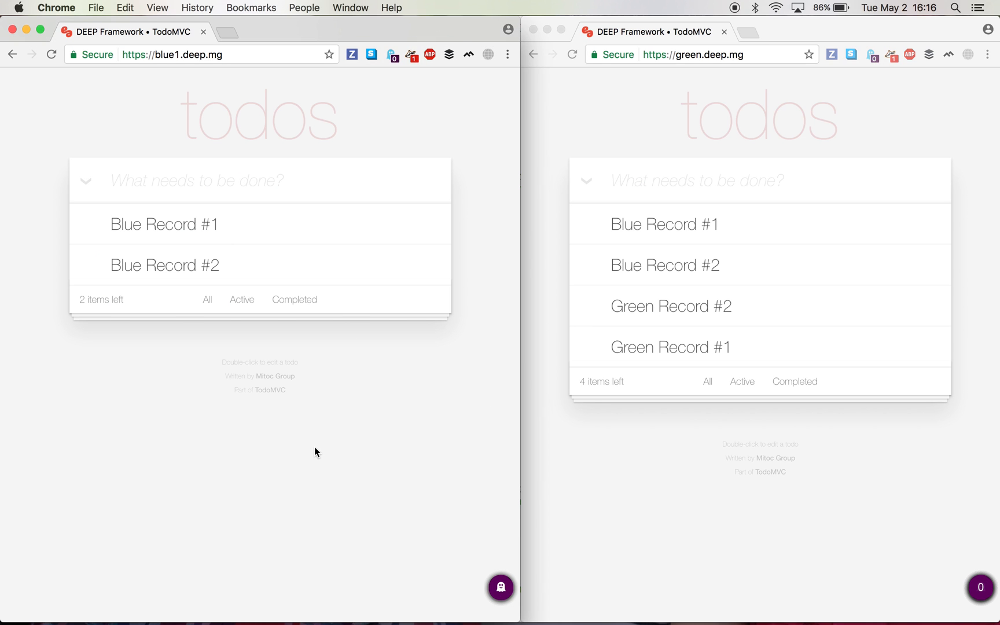
Enter 'Blue Record #3' in the blue list and 'Green Record #3' in the green list
{"action": "type", "text": "Bl"}
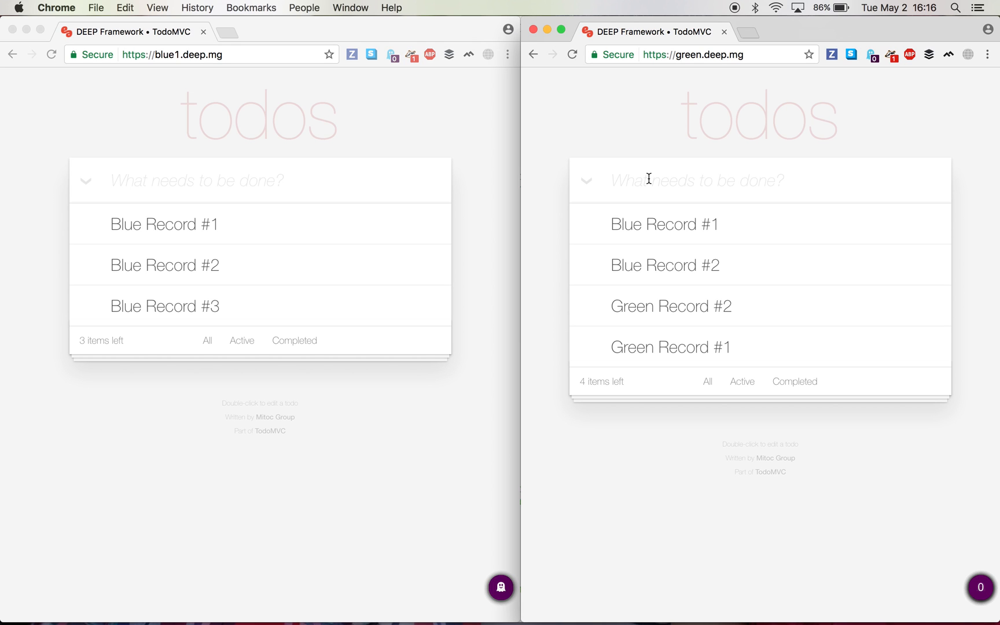
{"action": "type", "text": "Green Re"}
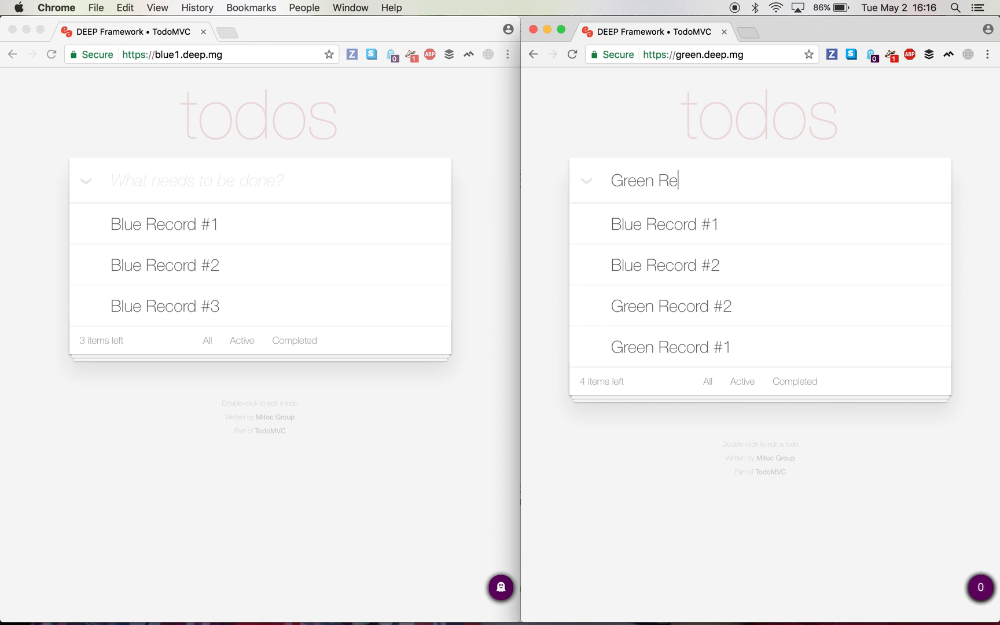
{"action": "key", "text": "Enter"}
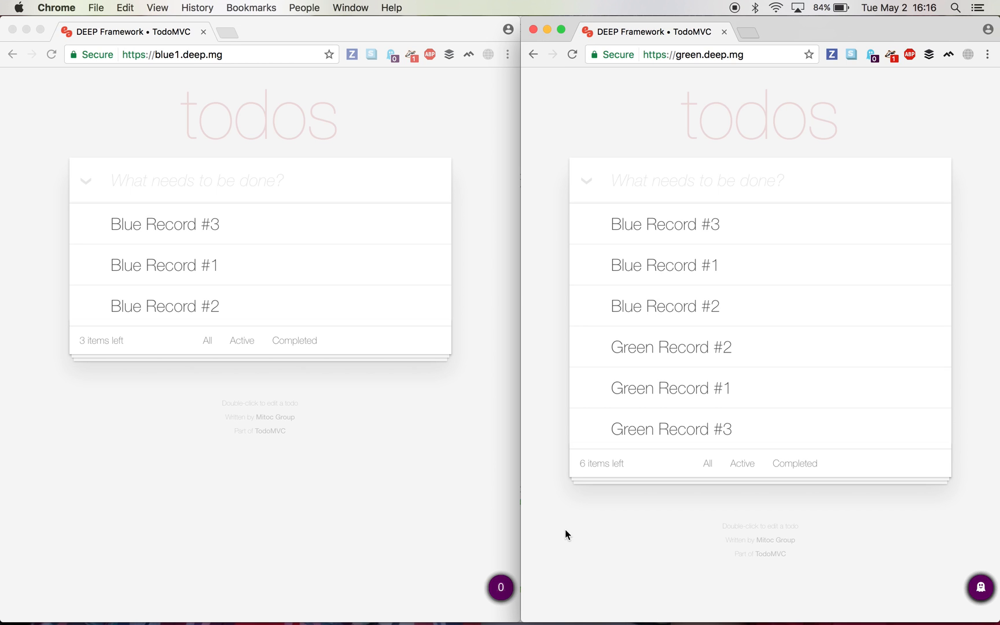
{"action": "mouse_move", "coordinate": [402, 522]}
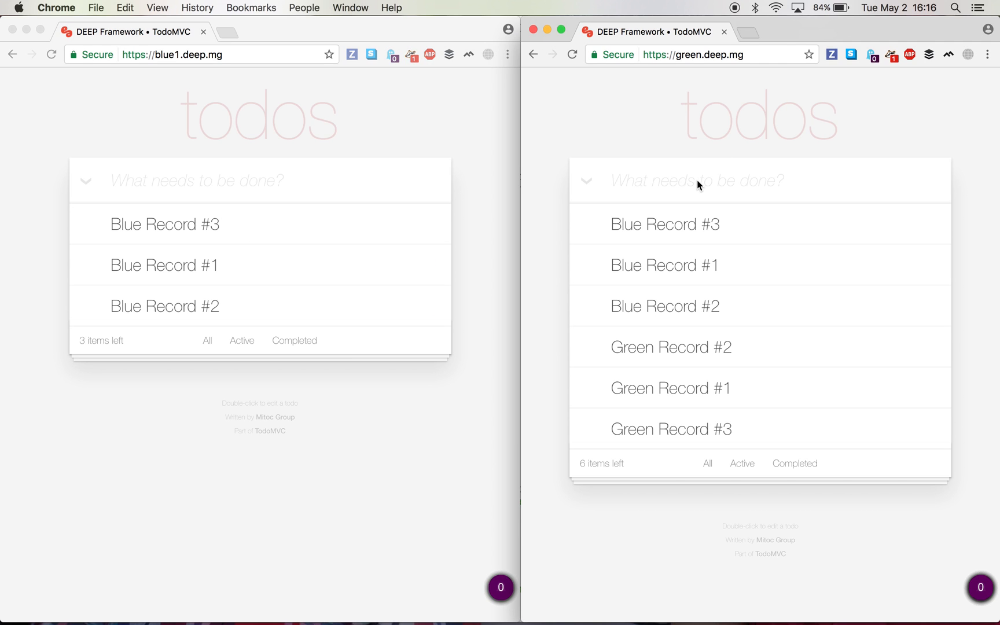
Enter 'Green Record #4' in the green list and 'Blue Record #4' in the blue list
{"action": "type", "text": "Green"}
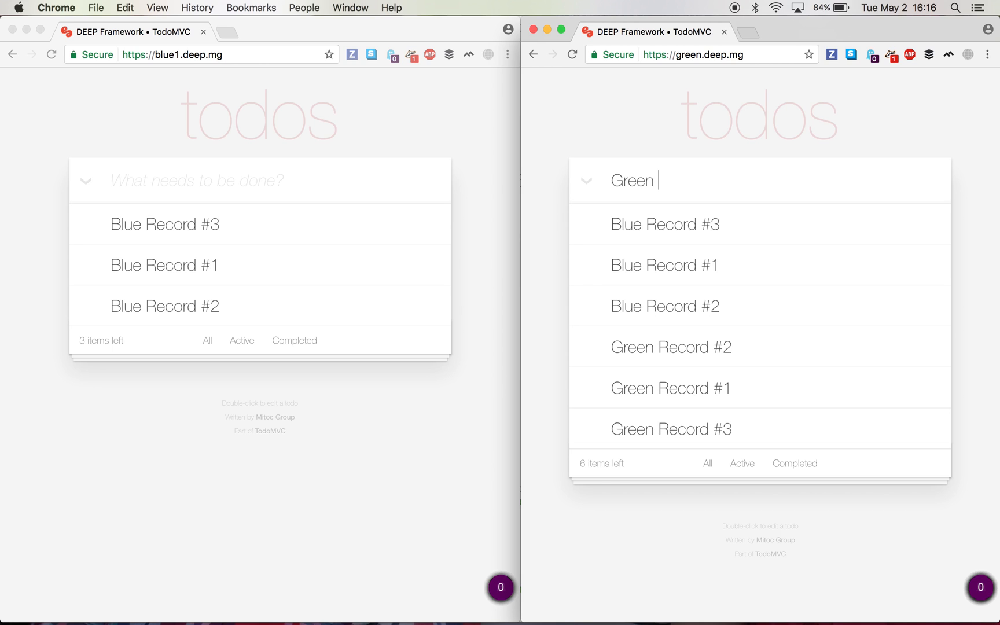
{"action": "type", "text": "Record"}
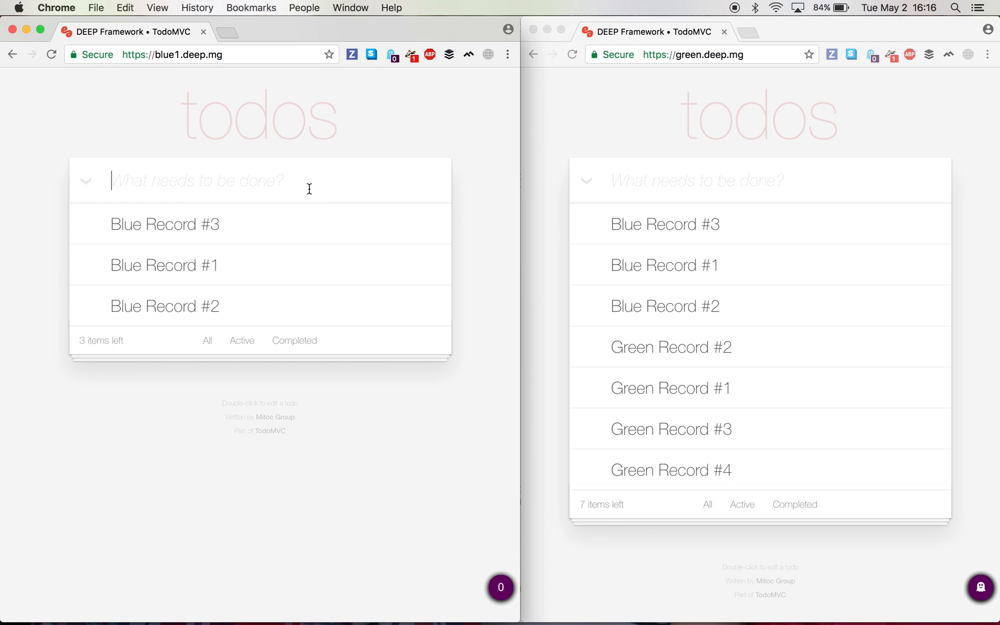
{"action": "type", "text": "Blue Rcord"}
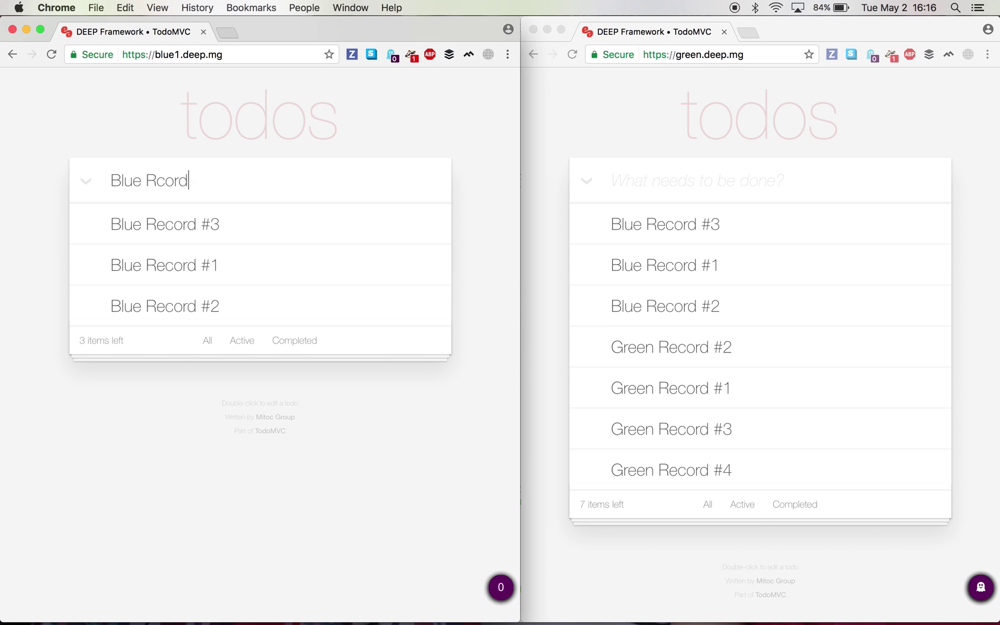
{"action": "type", "text": "Blue Record"}
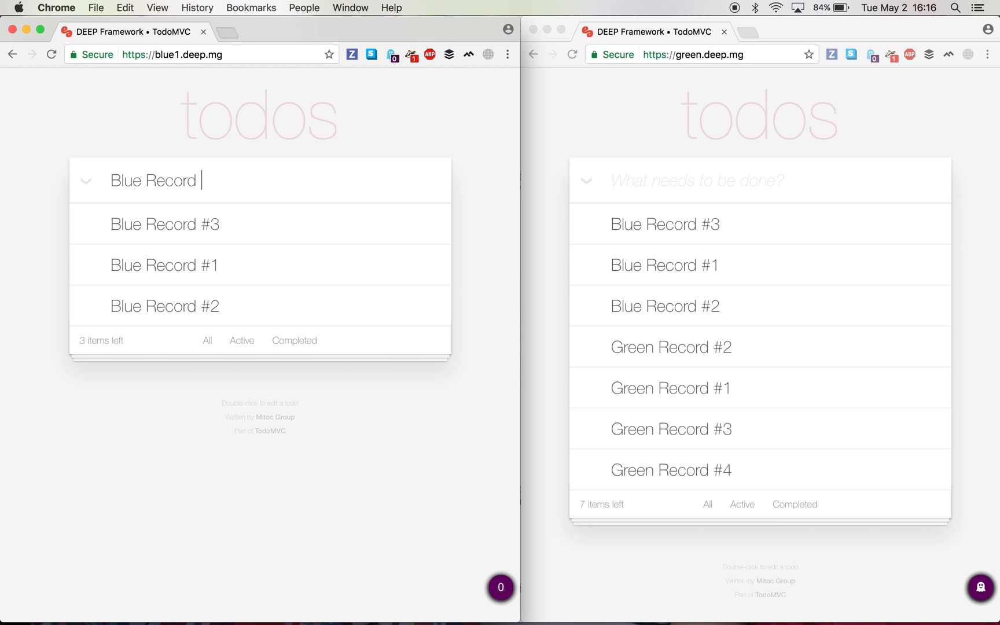
{"action": "key", "text": "Enter"}
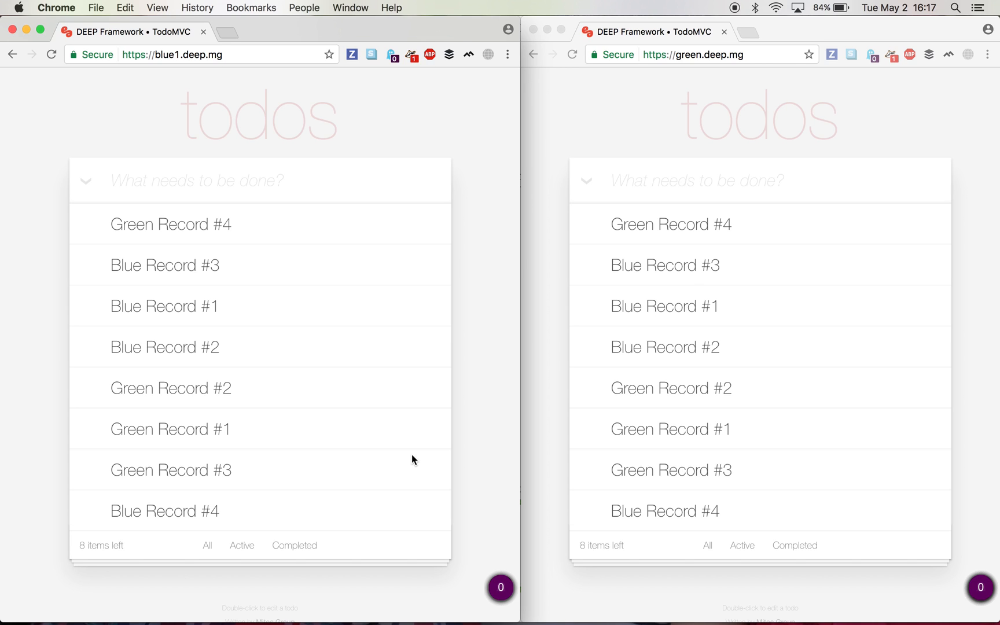
{"action": "mouse_move", "coordinate": [88, 271]}
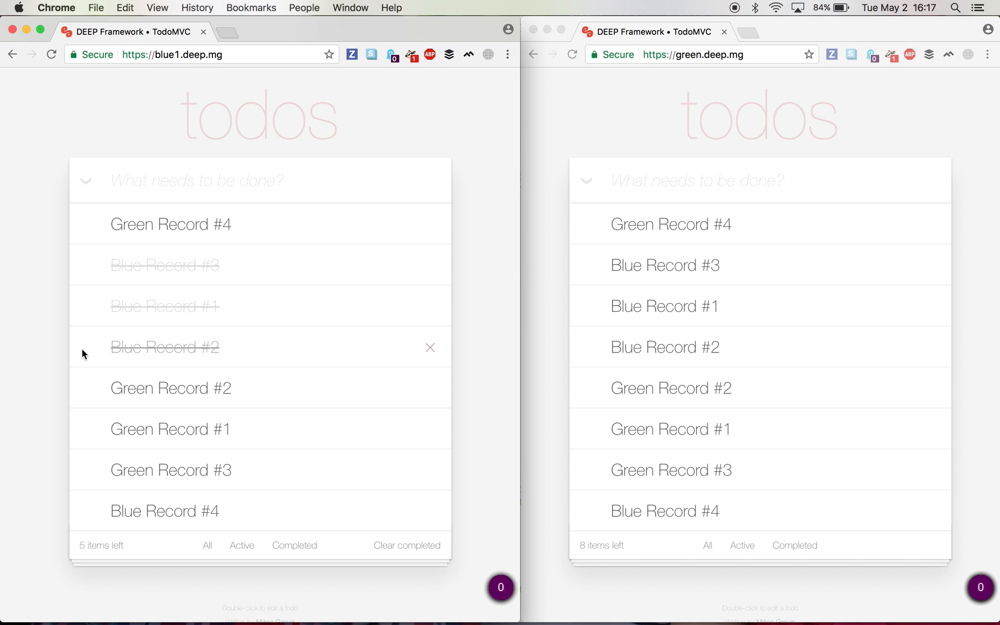
{"action": "mouse_move", "coordinate": [83, 514]}
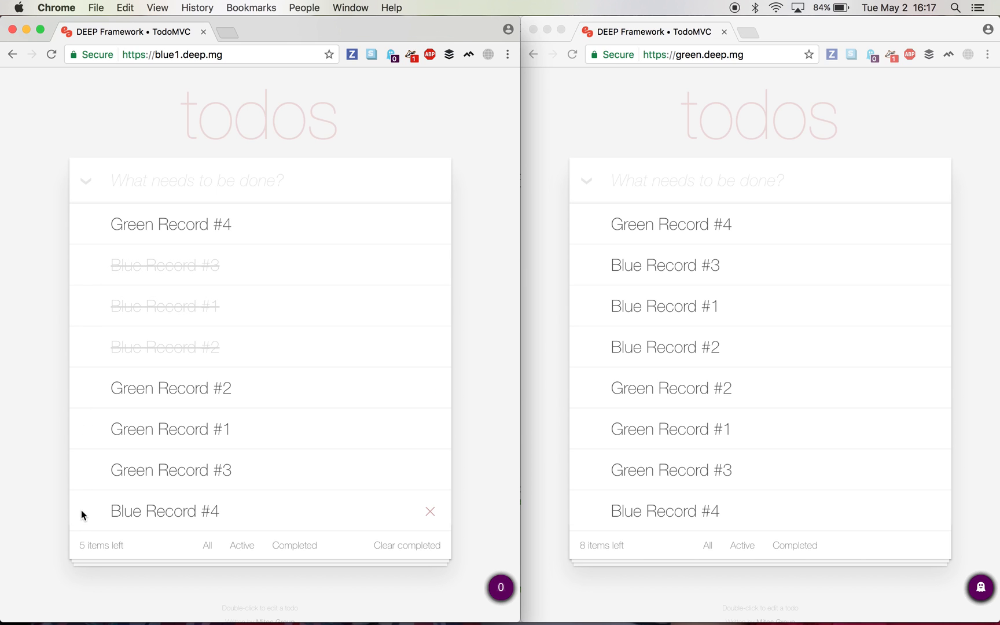
Mark Blue Record #4 and the other remaining todos as completed in both windows
{"action": "left_click", "coordinate": [84, 512]}
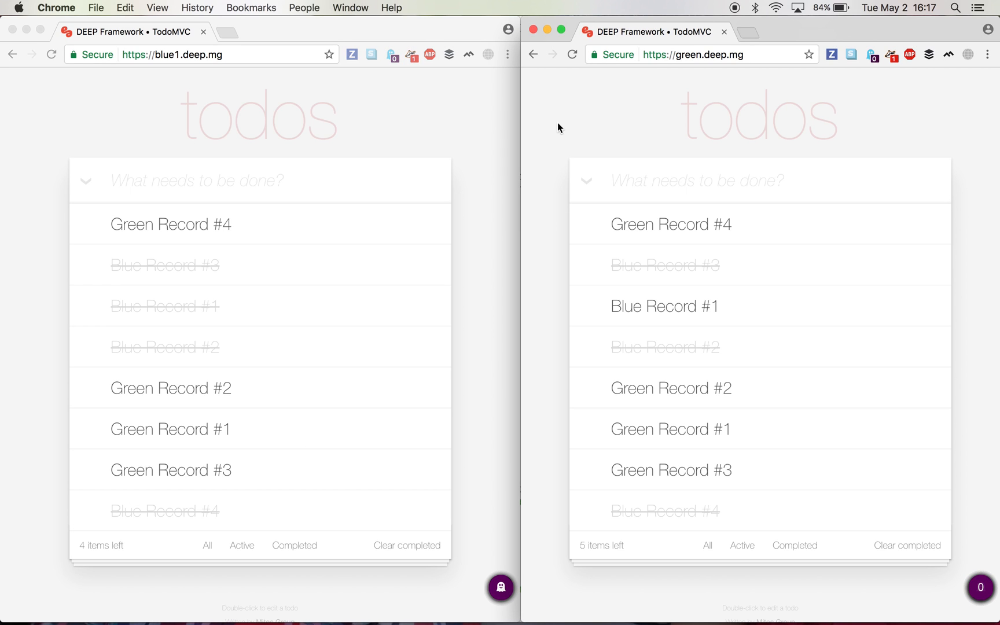
{"action": "left_click", "coordinate": [587, 224]}
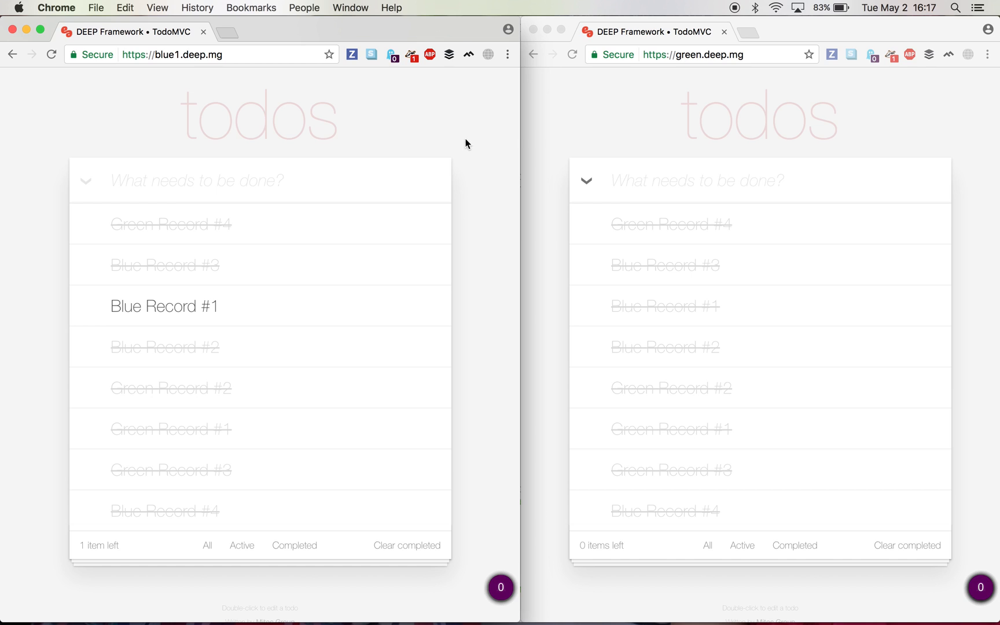
{"action": "mouse_move", "coordinate": [412, 295]}
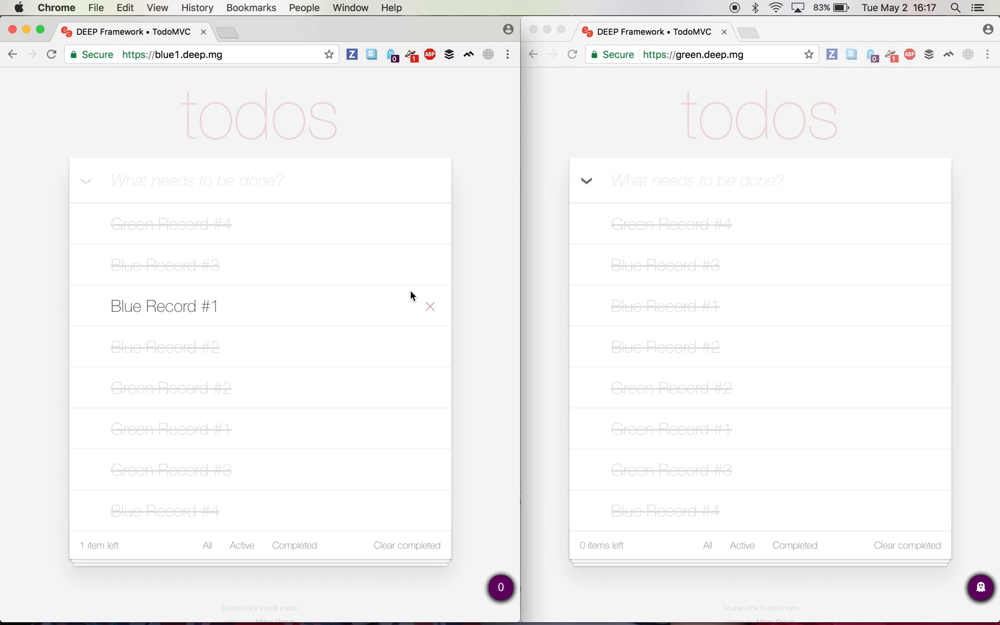
{"action": "mouse_move", "coordinate": [486, 240]}
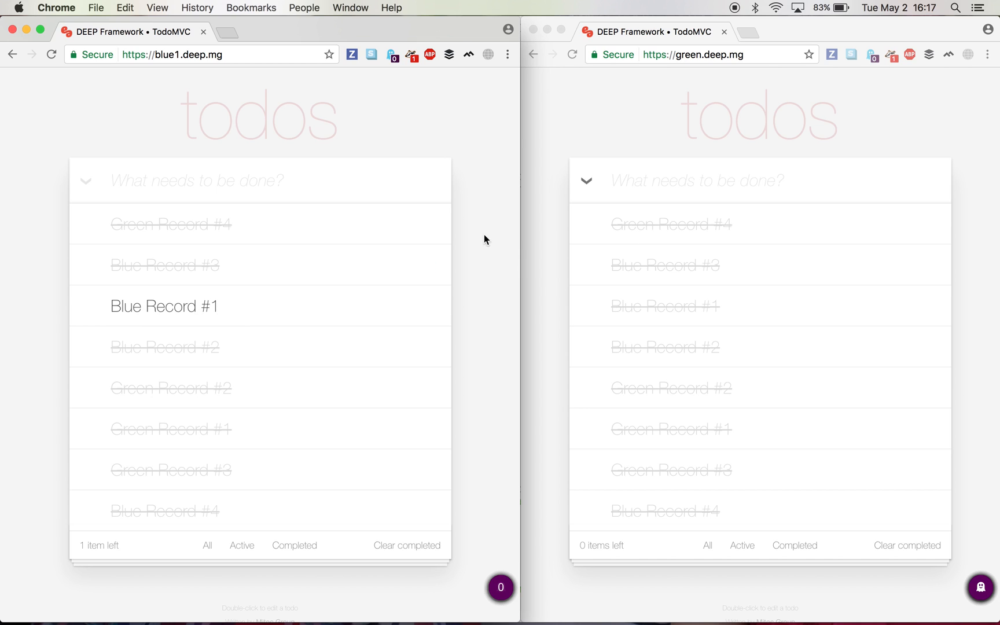
{"action": "mouse_move", "coordinate": [477, 230]}
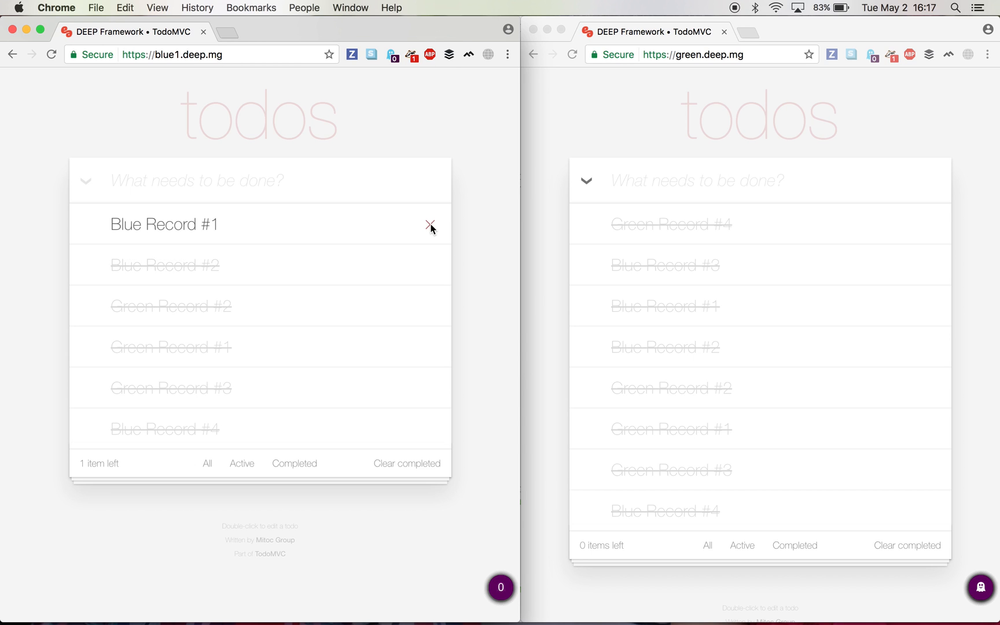
Delete Blue Record #1 and Green Record #1, leaving Green Record #3 and Blue Record #4
{"action": "left_click", "coordinate": [428, 223]}
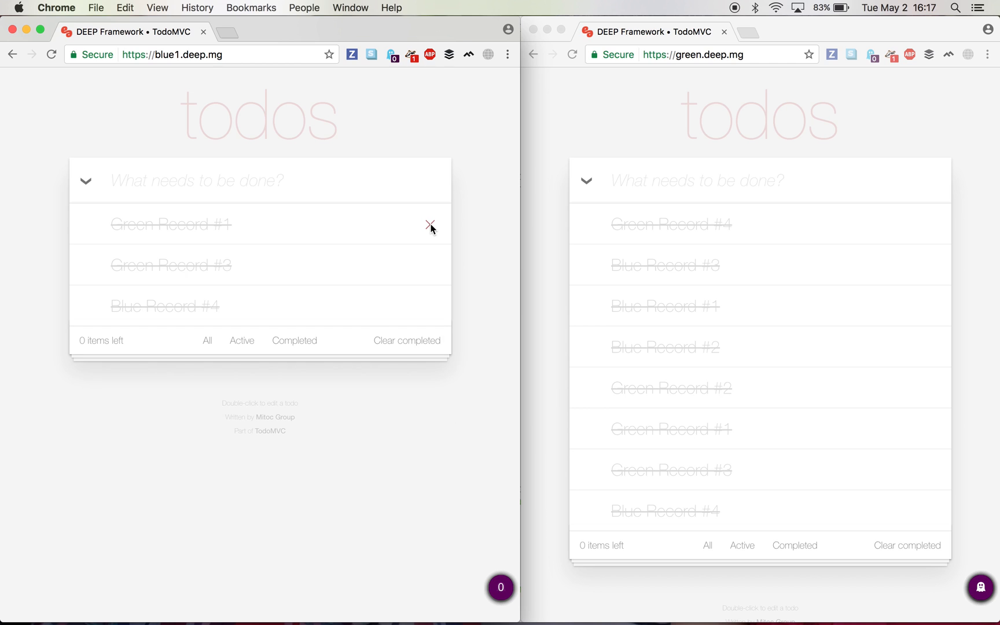
{"action": "left_click", "coordinate": [430, 224]}
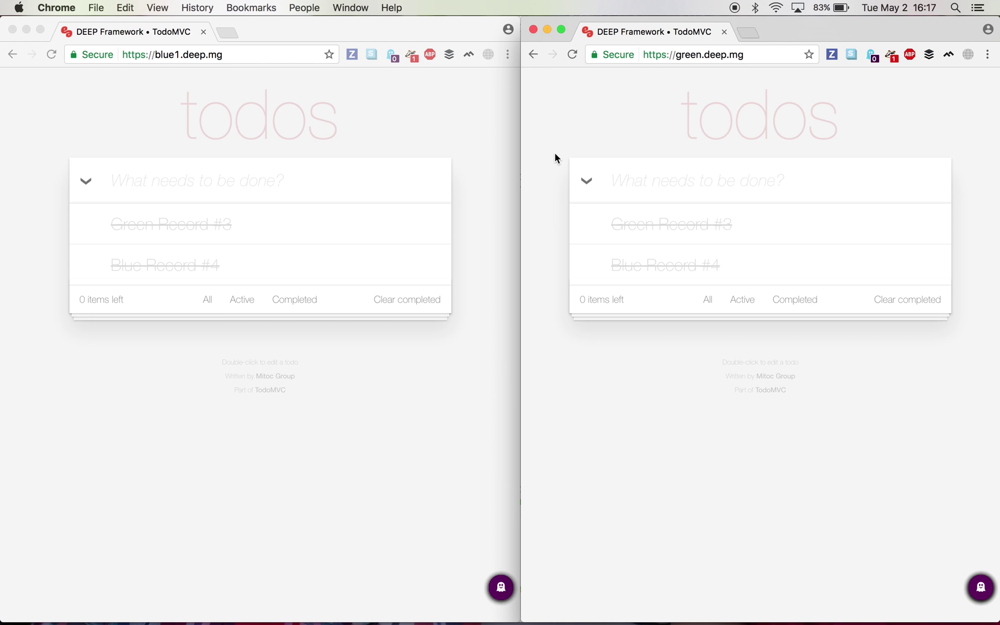
{"action": "key", "text": "Cmd+Tab"}
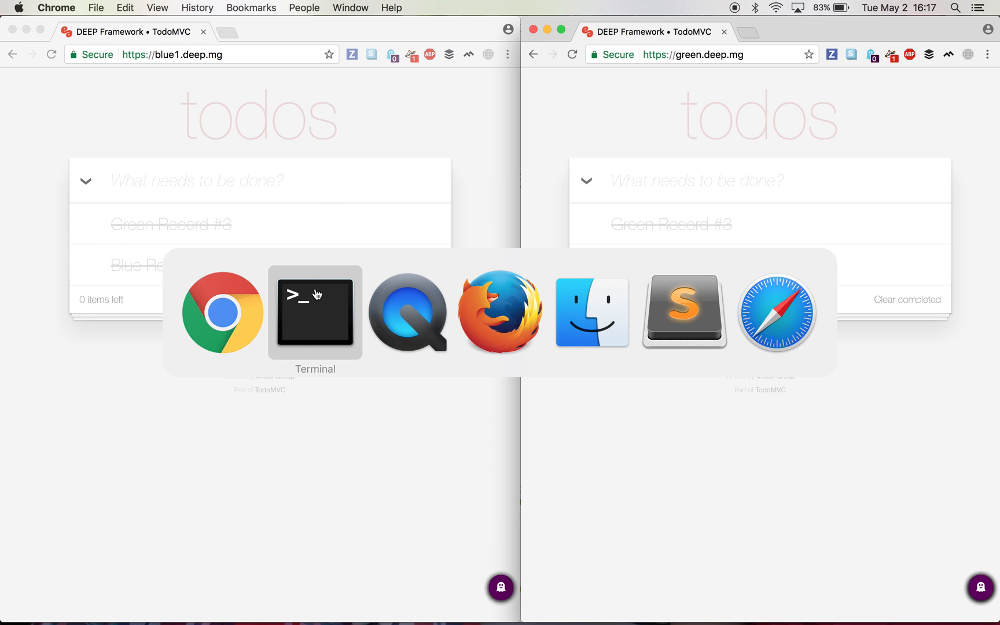
Run deepify publish for blue 1558a2a9 and green 9d71cad5 with ratio 1:1
{"action": "left_click", "coordinate": [315, 312]}
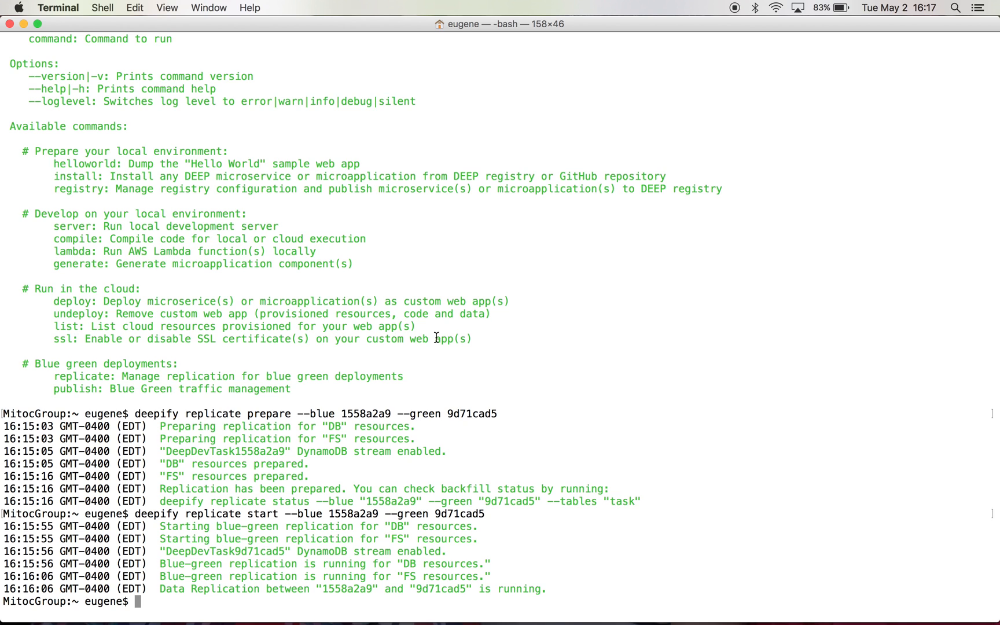
{"action": "type", "text": "deepify replicate prepare --blue 1558a2a9 --green 9d71cad5"}
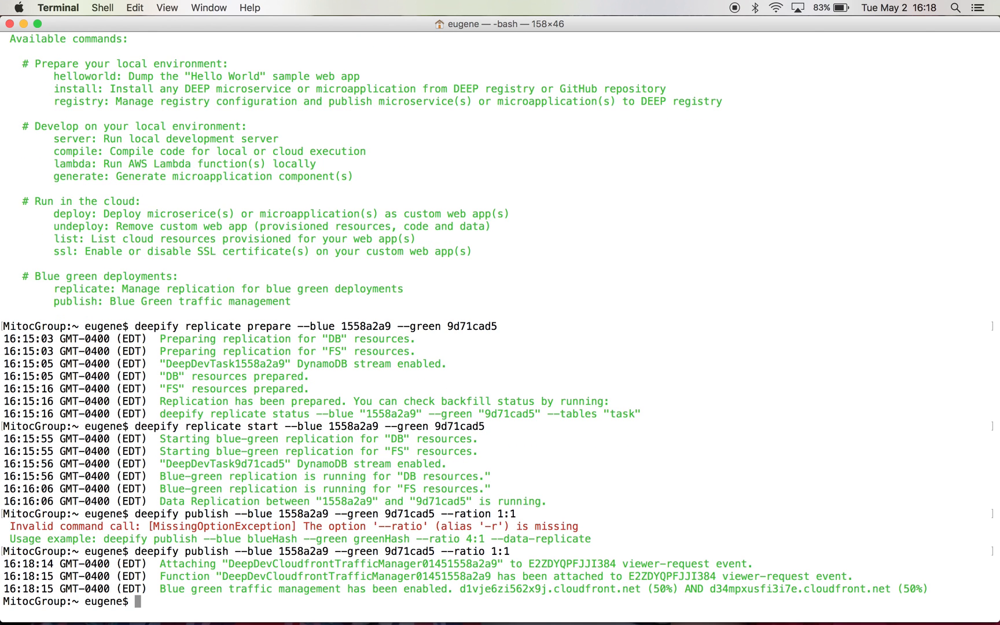
{"action": "mouse_move", "coordinate": [285, 330]}
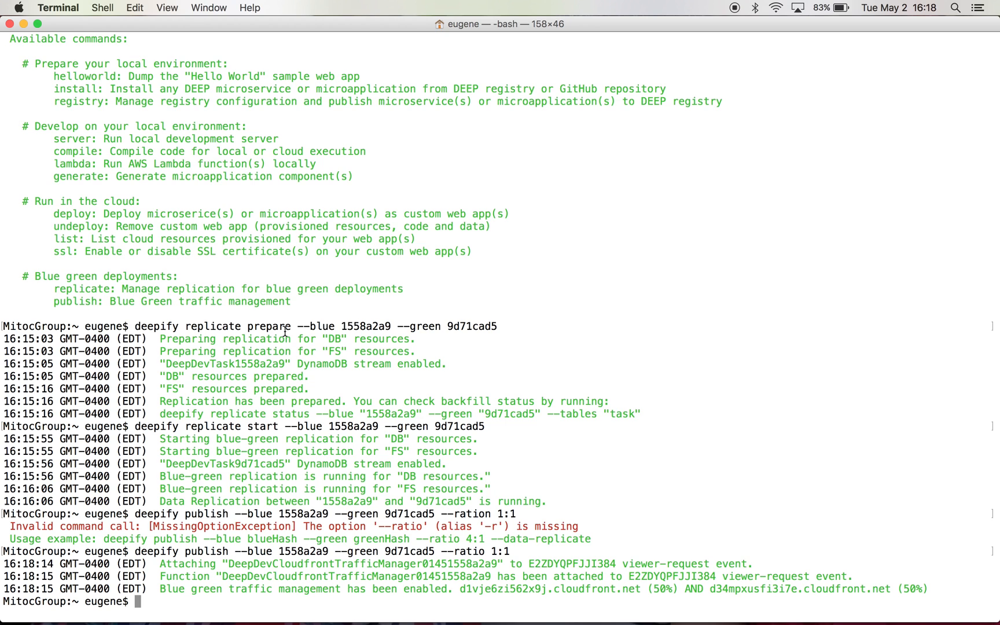
{"action": "mouse_move", "coordinate": [465, 345]}
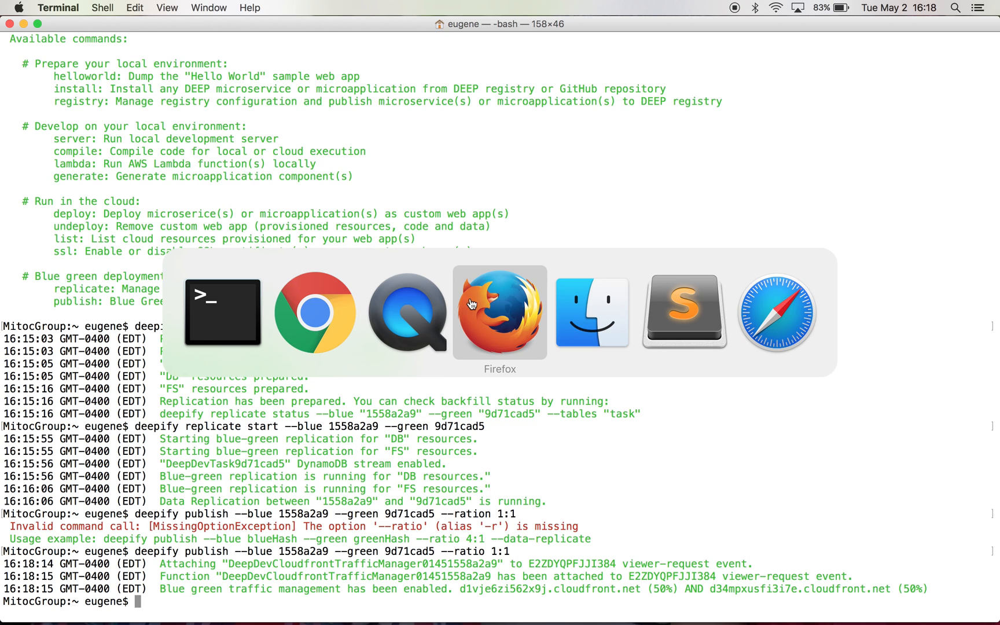
Load the TodoMVC app in Firefox and view the green.deep.mg environment cookie
{"action": "left_click", "coordinate": [500, 313]}
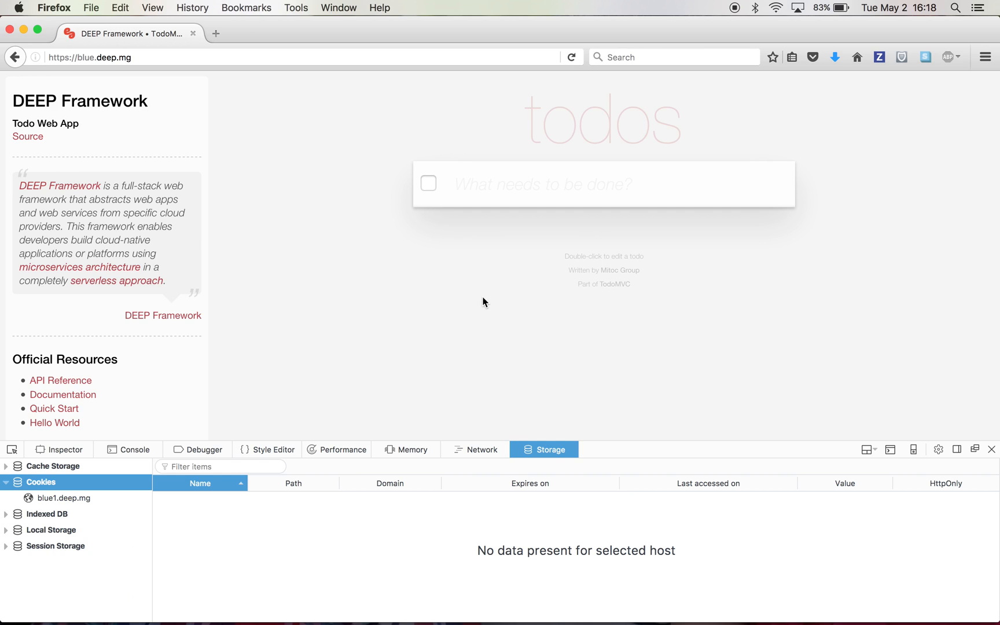
{"action": "left_click", "coordinate": [258, 57]}
{"action": "type", "text": "green"}
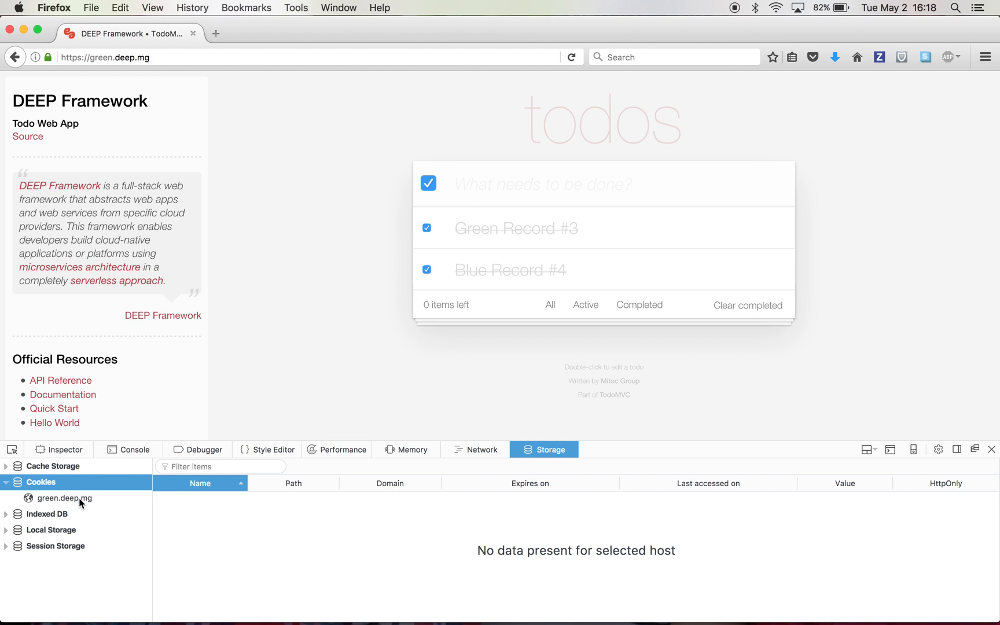
{"action": "left_click", "coordinate": [63, 498]}
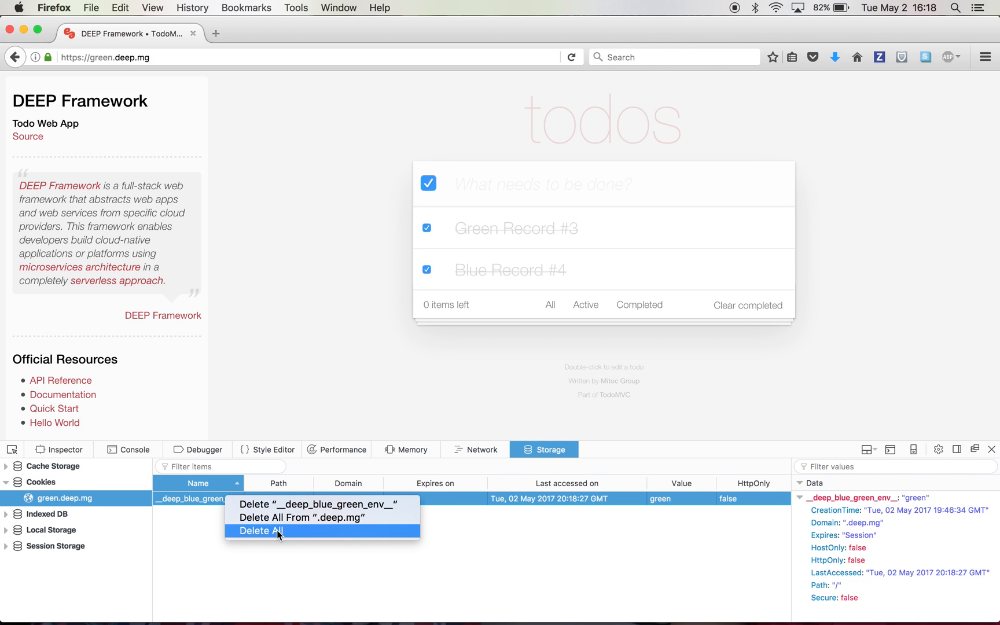
Delete all stored cookies, including the recreated environment cookie, in Firefox's Storage panel
{"action": "left_click", "coordinate": [261, 530]}
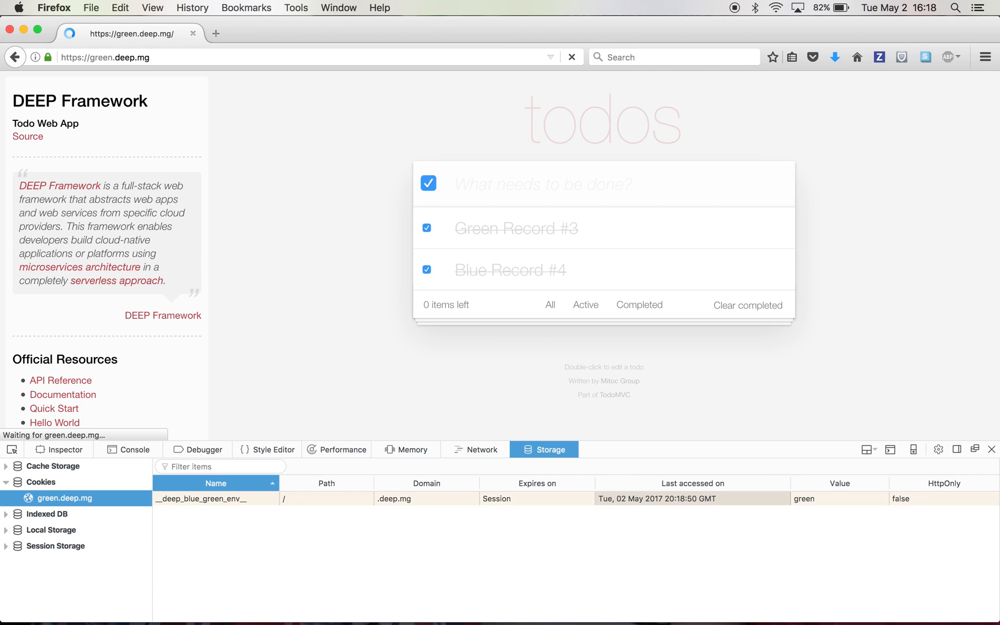
{"action": "left_click", "coordinate": [572, 57]}
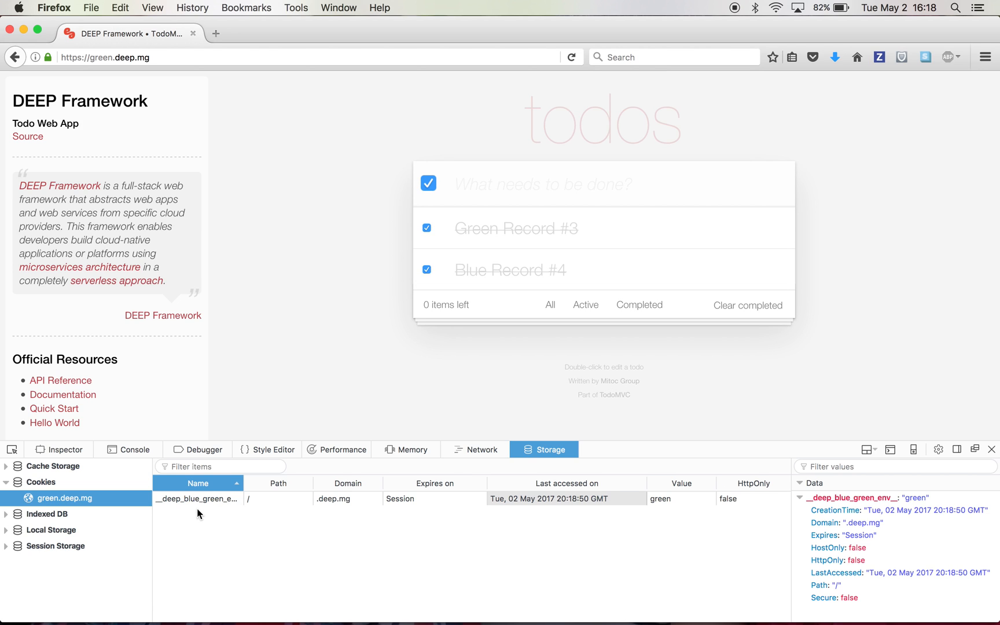
{"action": "right_click", "coordinate": [198, 499]}
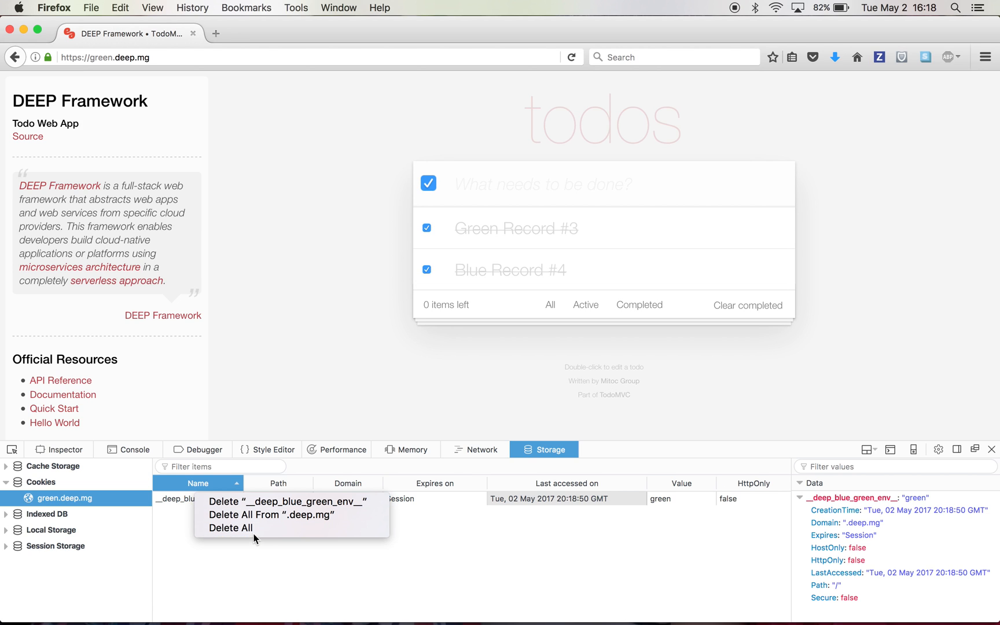
{"action": "left_click", "coordinate": [229, 528]}
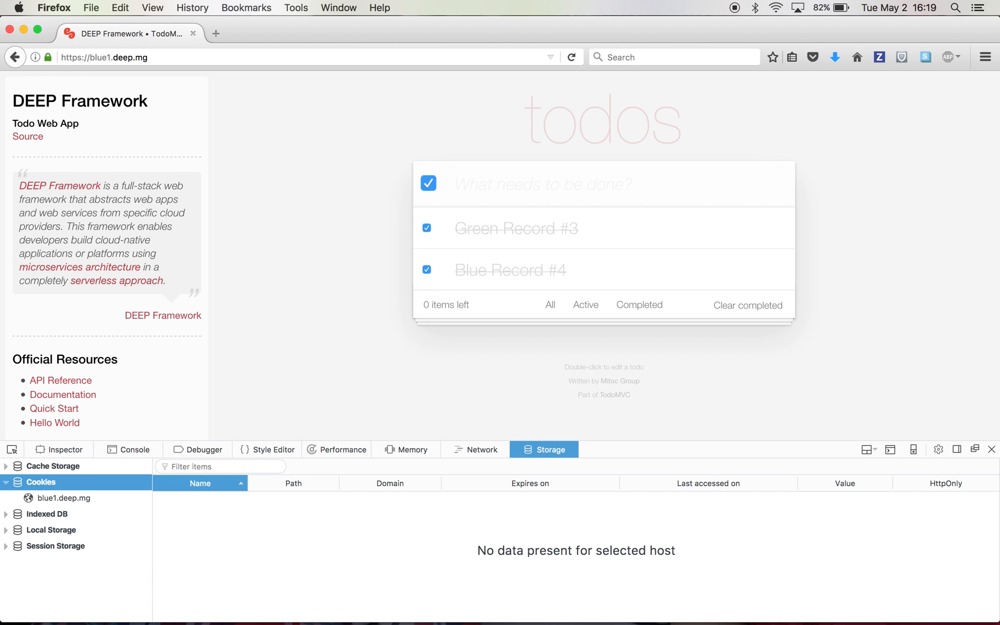
Reload the page and view the blue1.deep.mg environment cookie, now set to 'blue'
{"action": "left_click", "coordinate": [111, 57]}
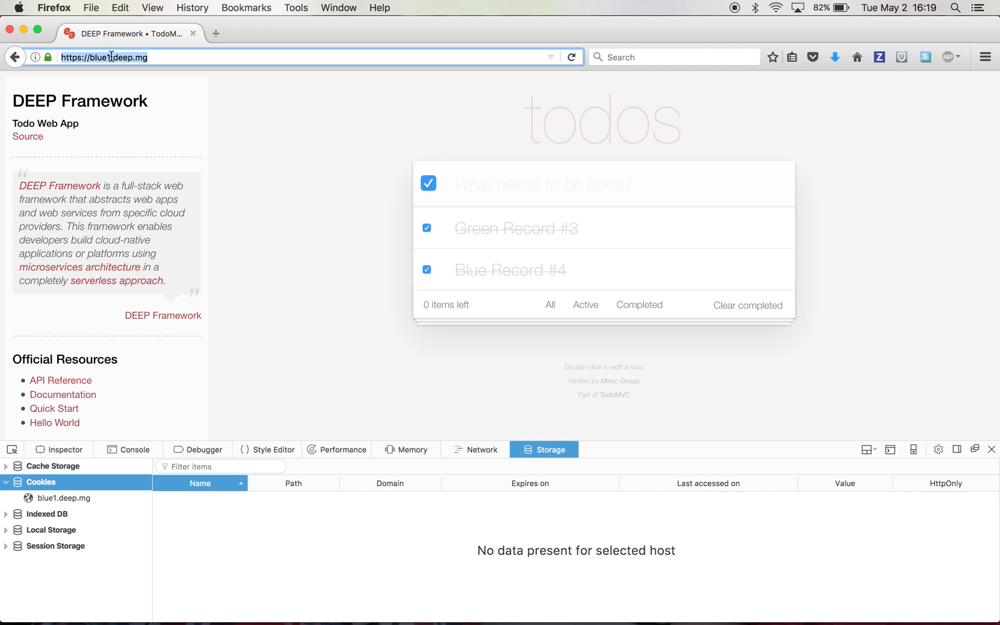
{"action": "left_click", "coordinate": [59, 498]}
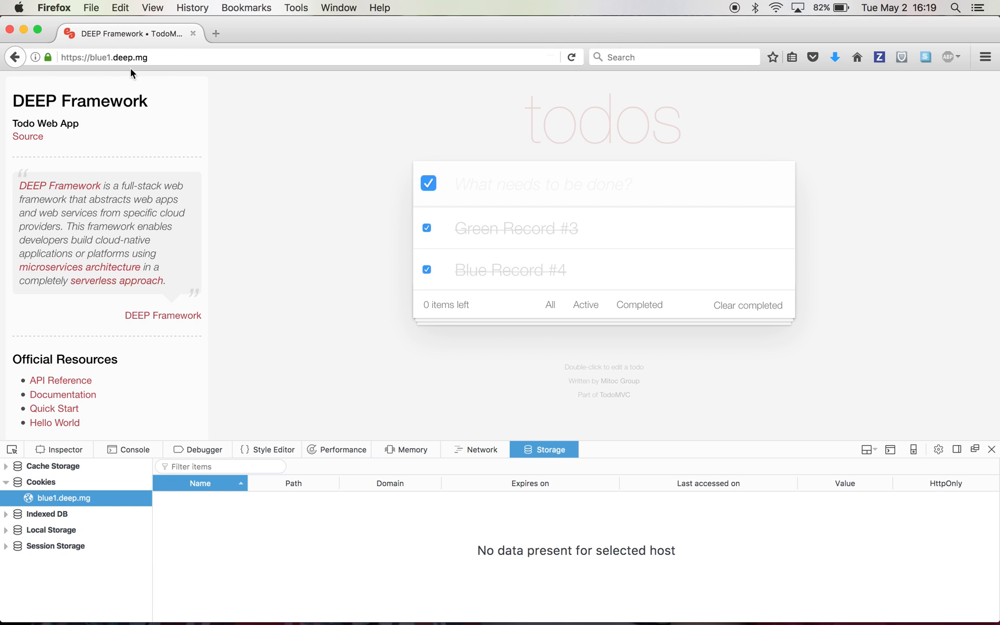
{"action": "left_click", "coordinate": [574, 56]}
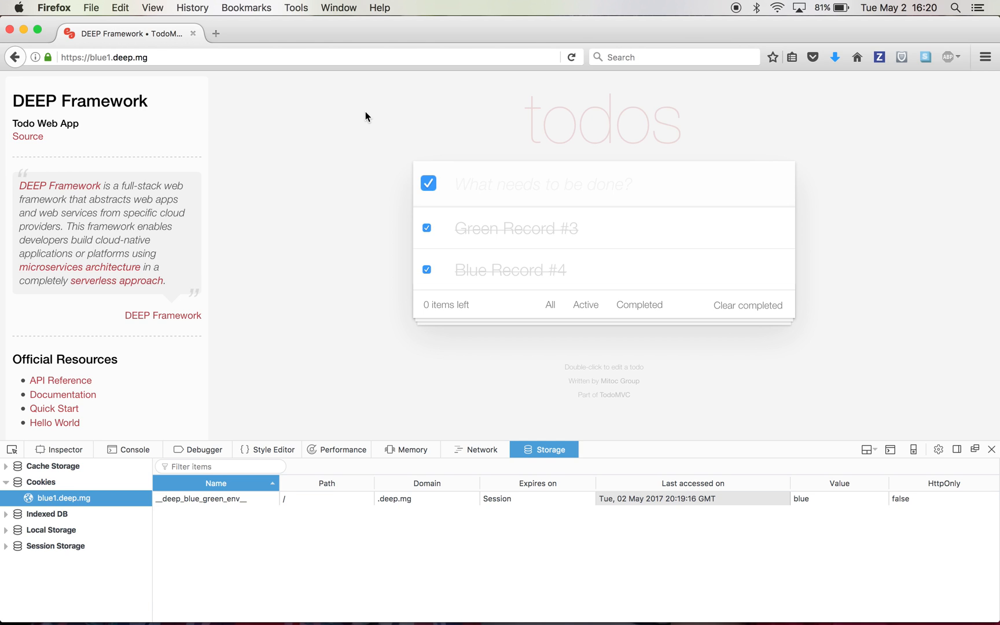
{"action": "mouse_move", "coordinate": [341, 120]}
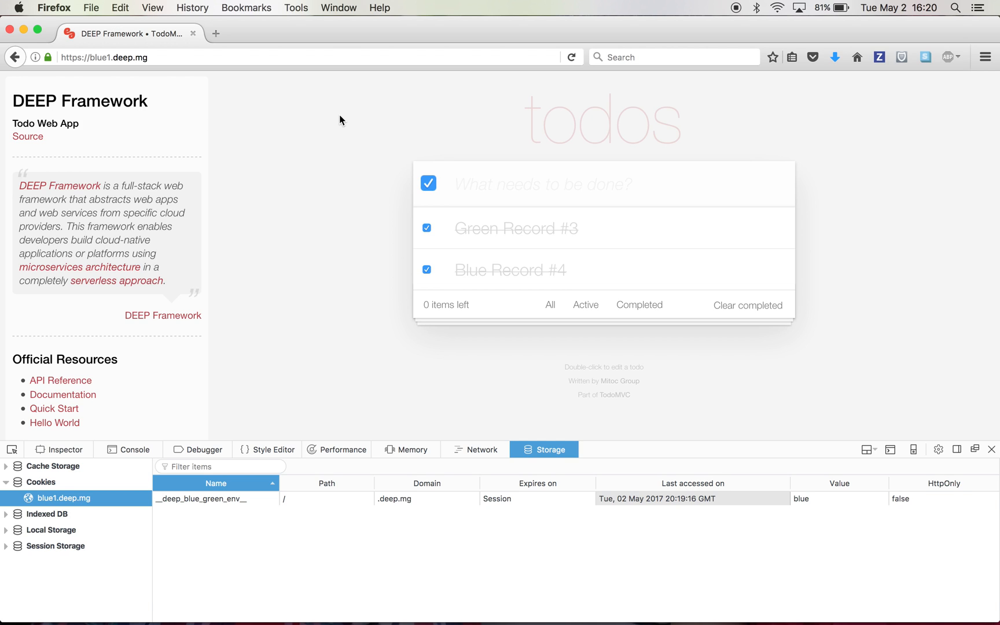
{"action": "mouse_move", "coordinate": [435, 102]}
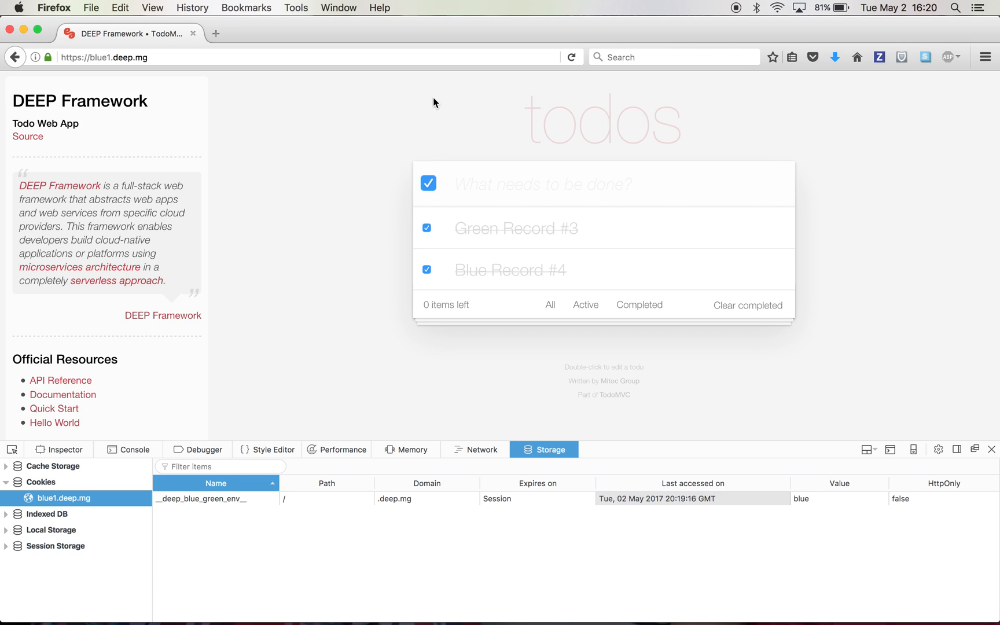
{"action": "mouse_move", "coordinate": [736, 13]}
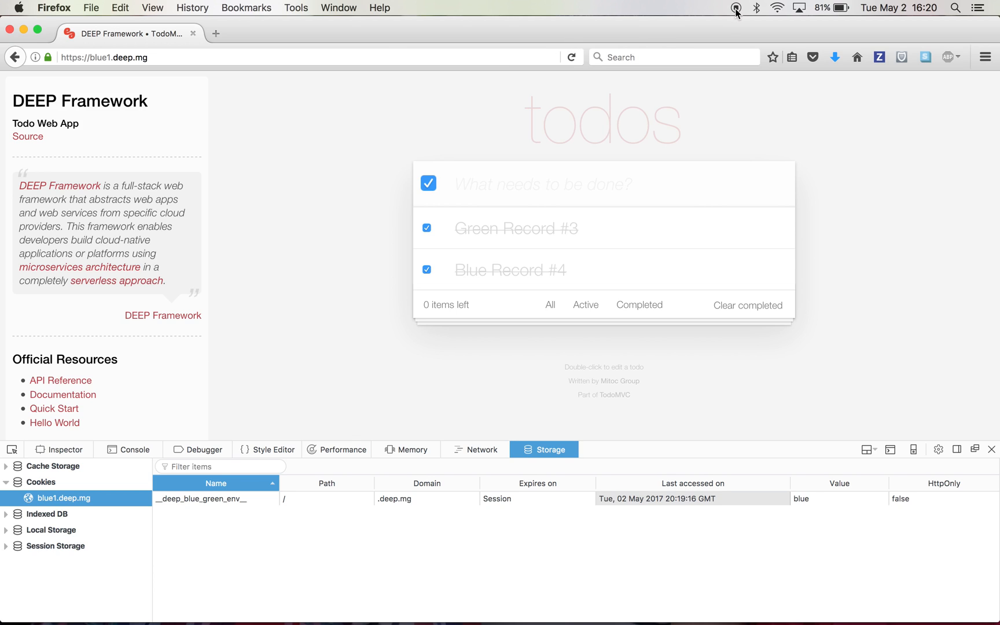